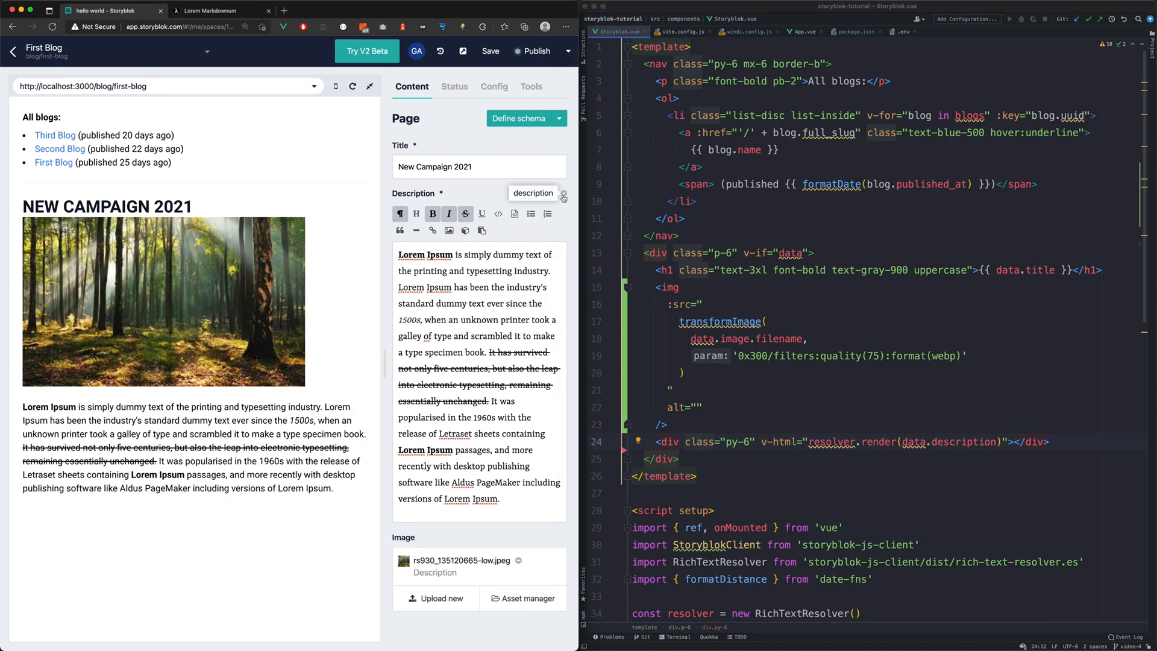
Bring up the schema settings of the page's Description field, currently typed Richtext
{"action": "left_click", "coordinate": [518, 118]}
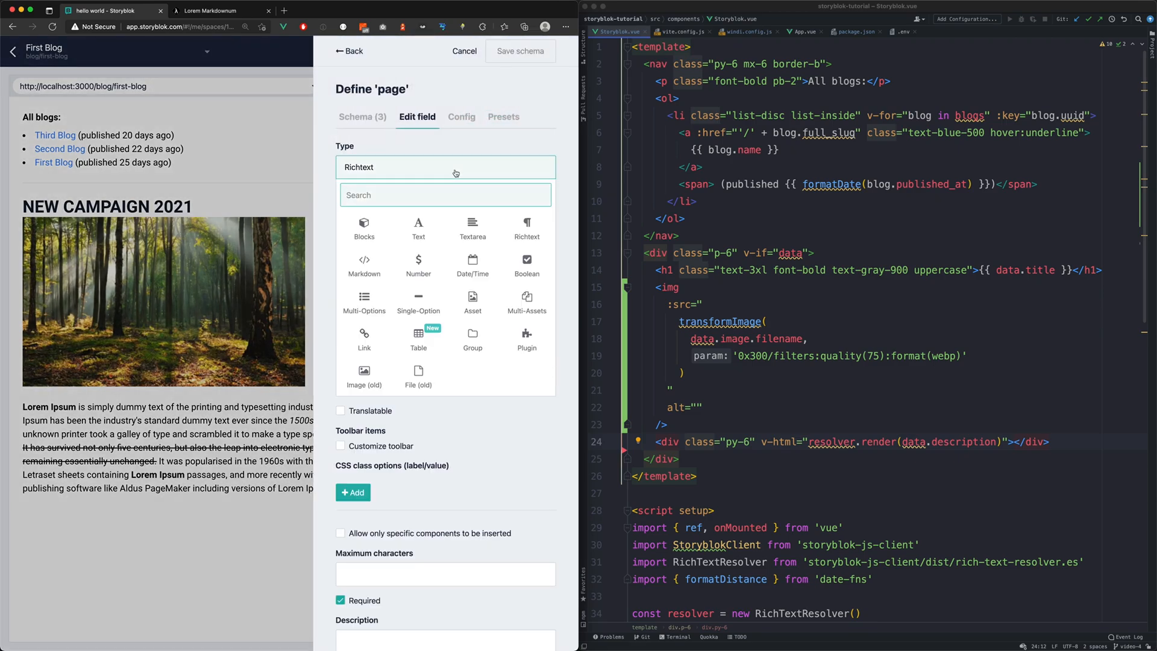
Change the Description field's type from Richtext to Markdown
{"action": "left_click", "coordinate": [365, 265]}
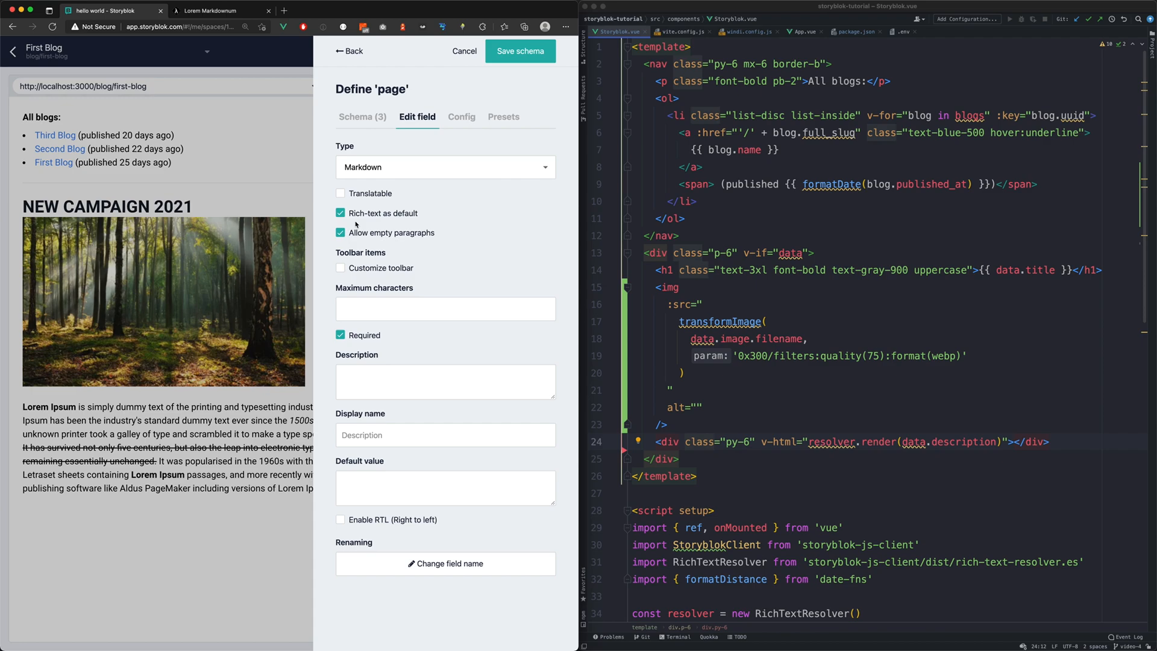
{"action": "mouse_move", "coordinate": [437, 233]}
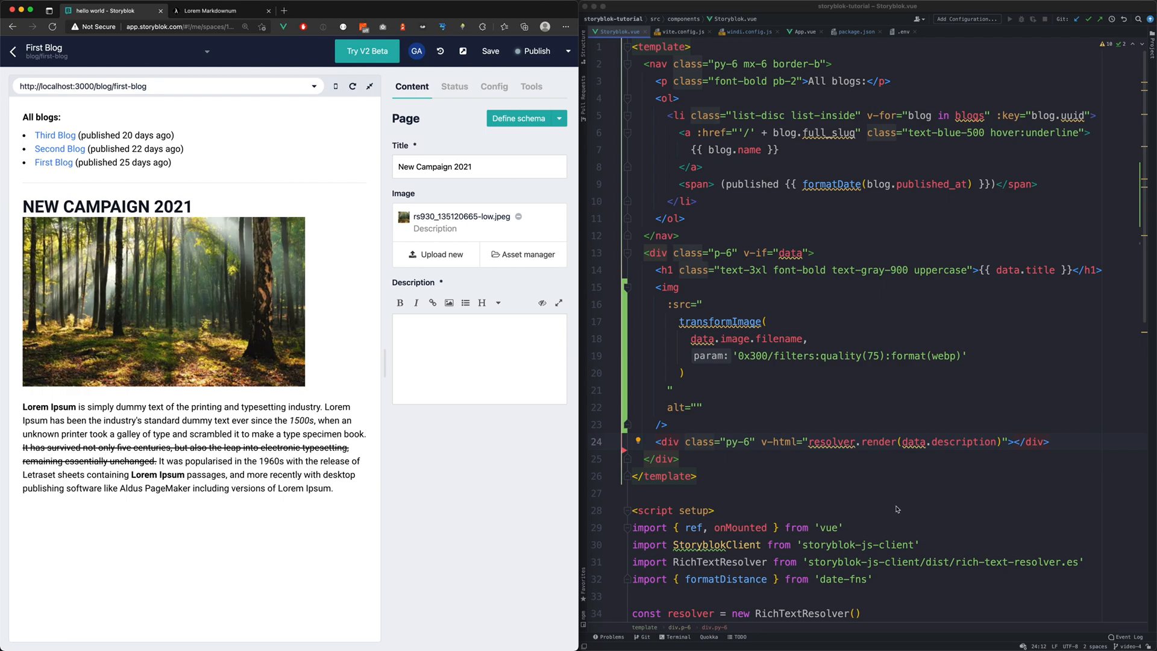
Import markdown-it in Storyblok.vue and render the description via markdown().render in a prose div
{"action": "type", "text": "import markdown from 'markdown-it'"}
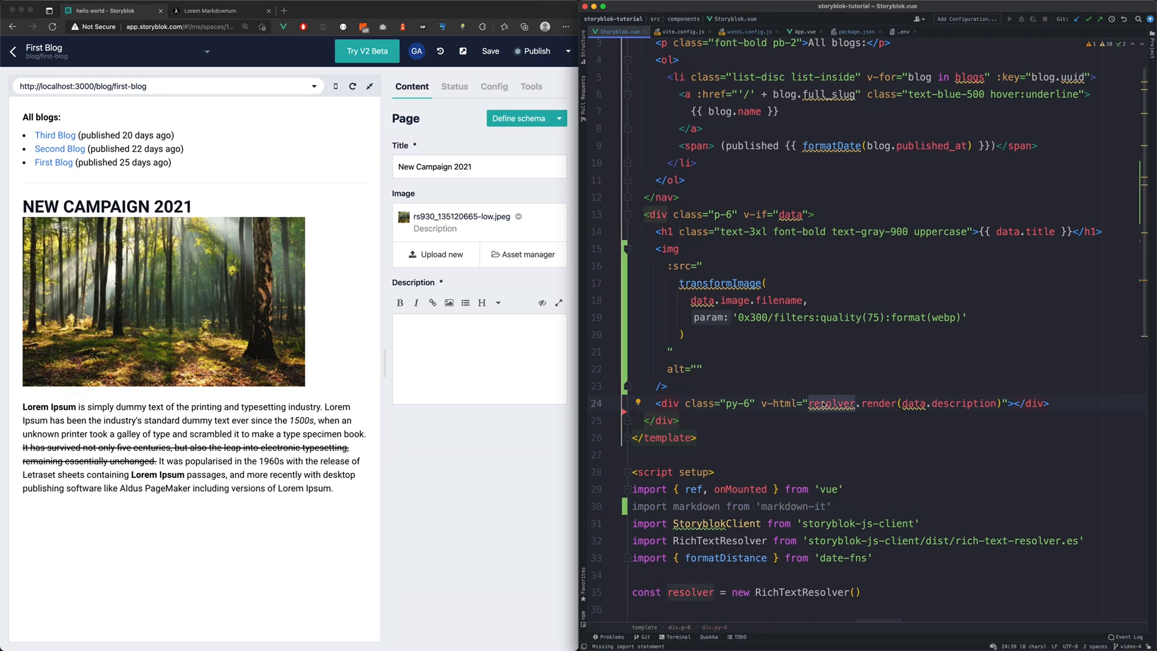
{"action": "type", "text": "markdown("}
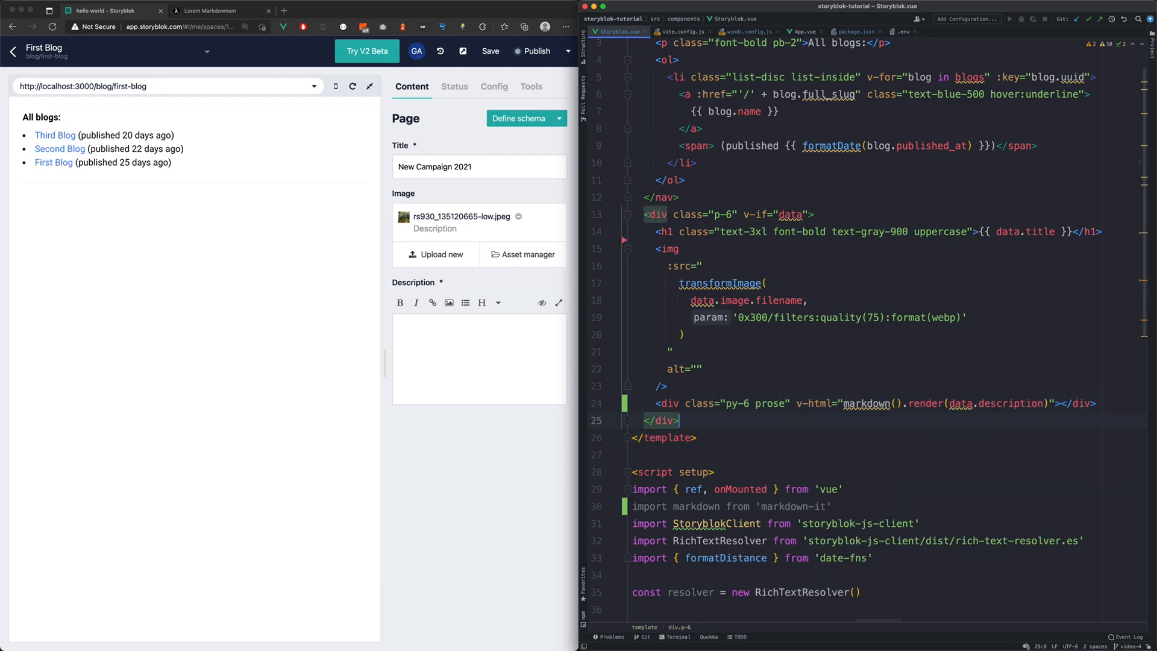
Fill the Description field with Markdown lorem ipsum text and refresh the rendered preview
{"action": "left_click", "coordinate": [449, 342]}
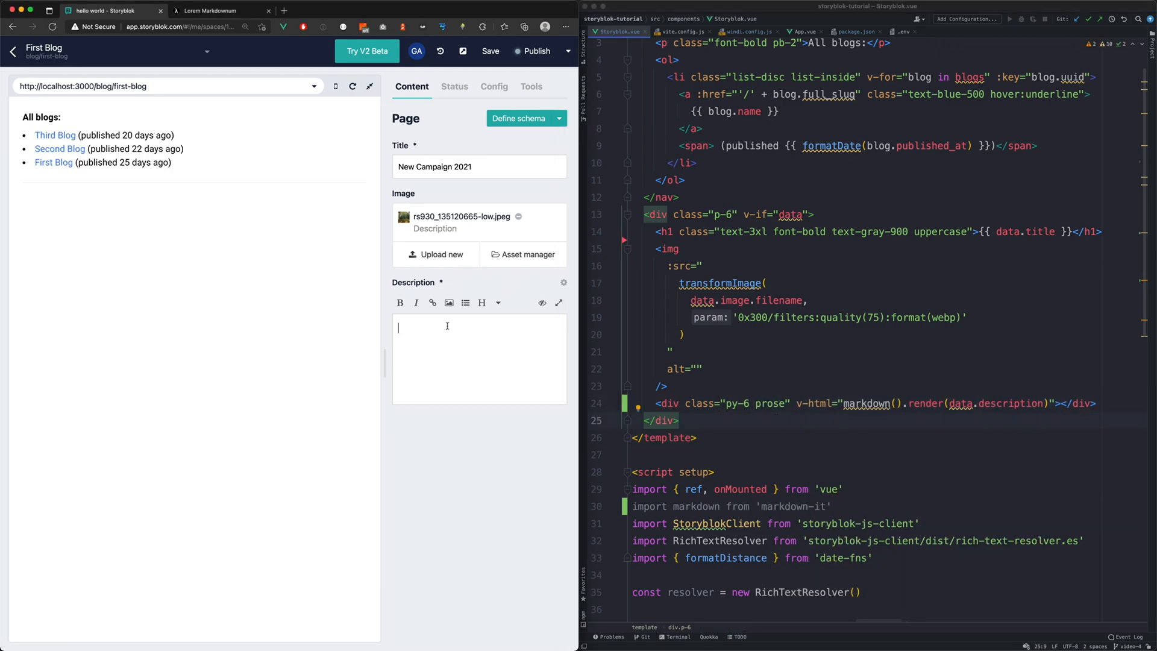
{"action": "mouse_move", "coordinate": [542, 304]}
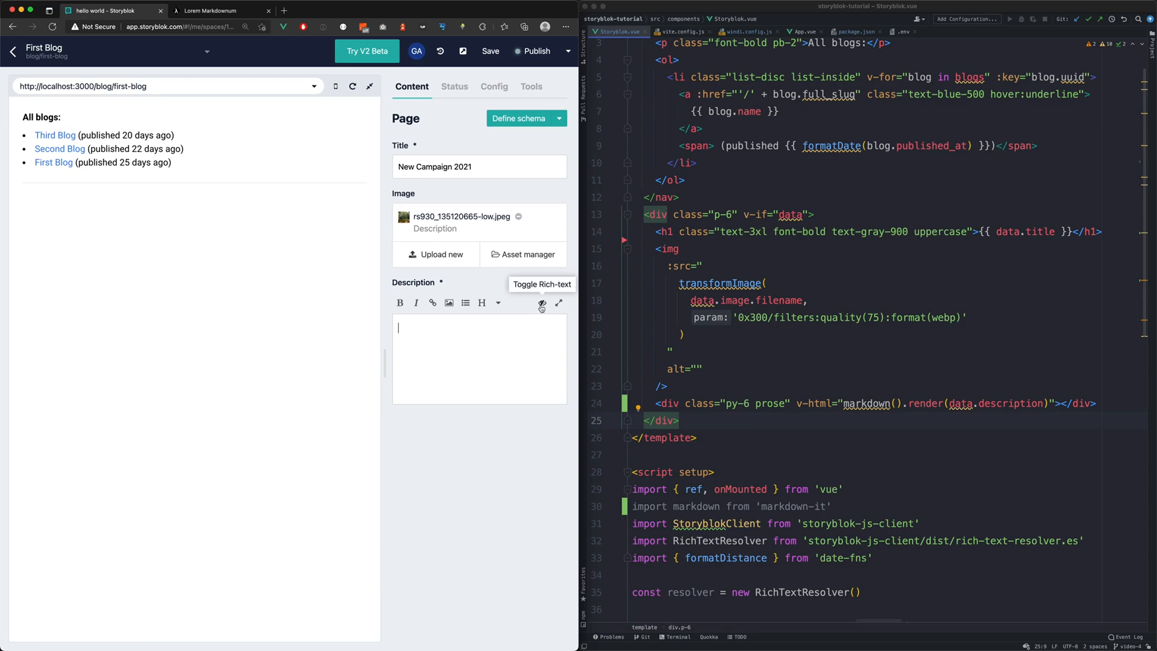
{"action": "left_click", "coordinate": [543, 304]}
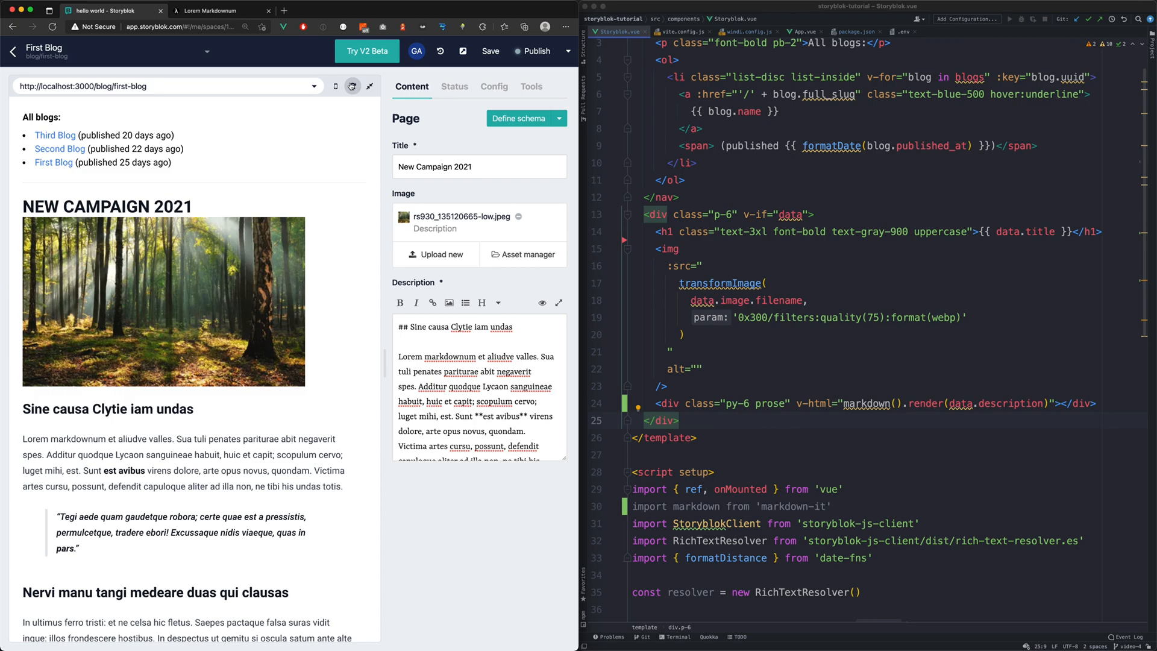
Toggle the Description editor to rich-text view so its Markdown shows formatted
{"action": "left_click", "coordinate": [543, 302]}
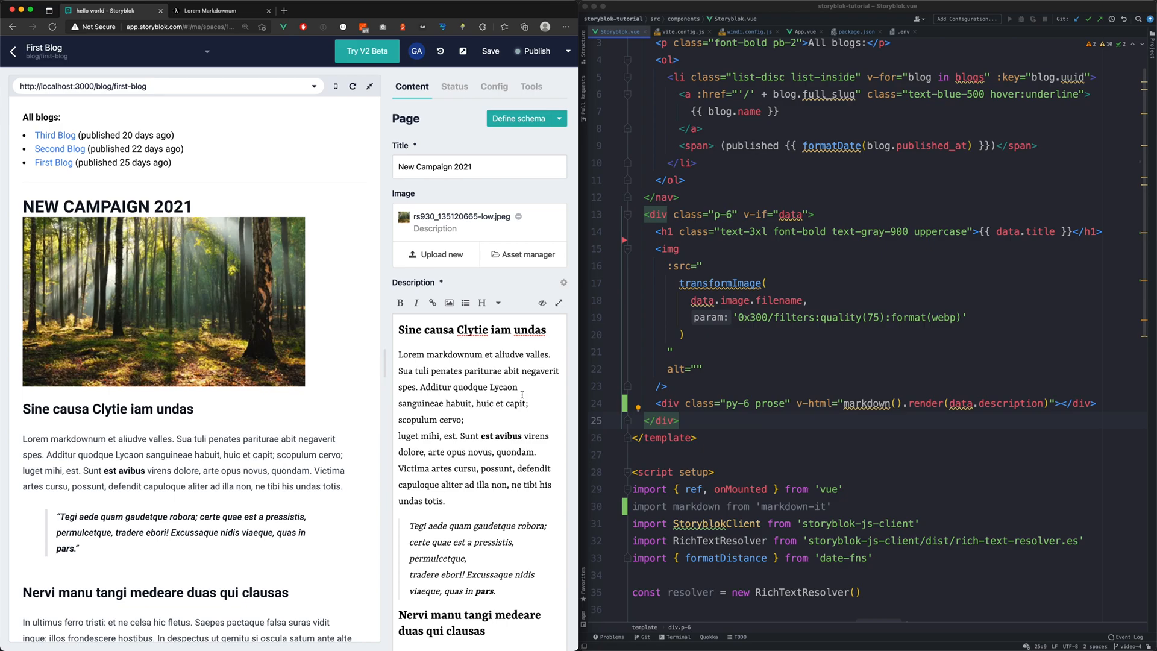
{"action": "mouse_move", "coordinate": [729, 301]}
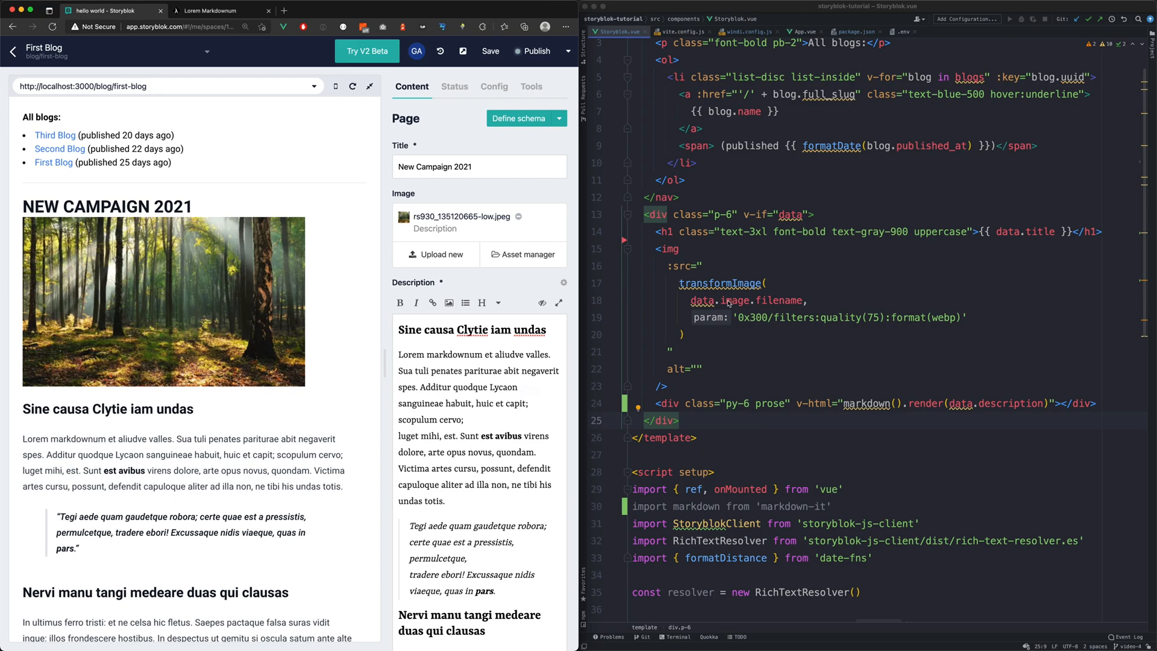